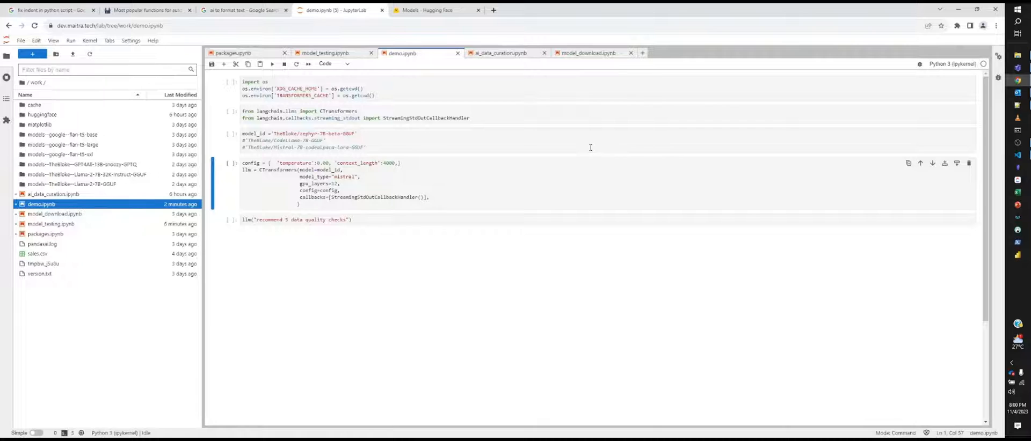
mouse_move(579, 147)
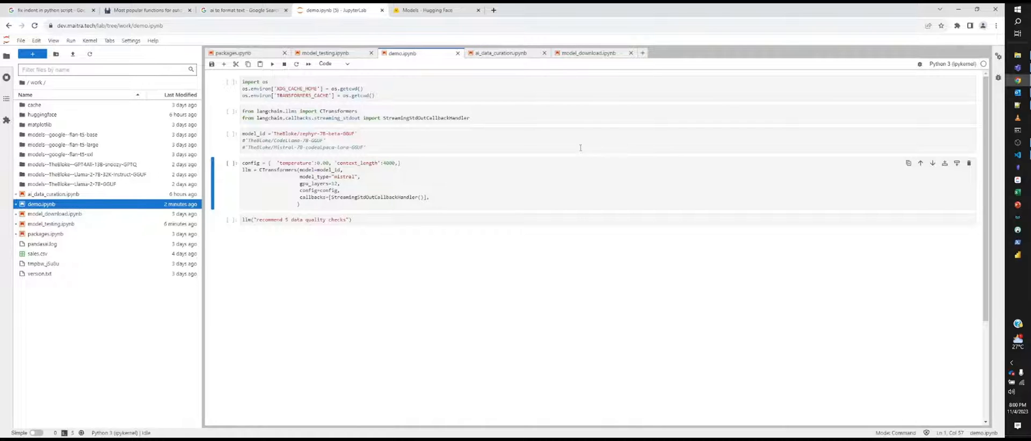
mouse_move(556, 138)
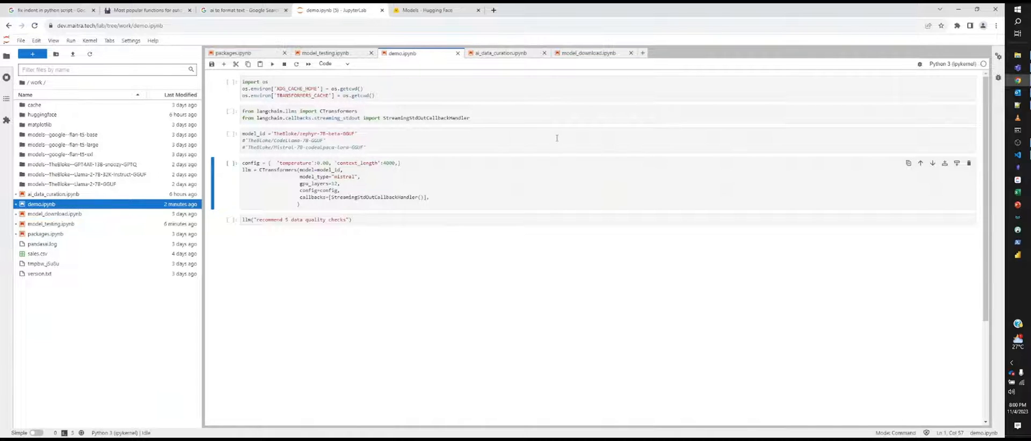
mouse_move(551, 147)
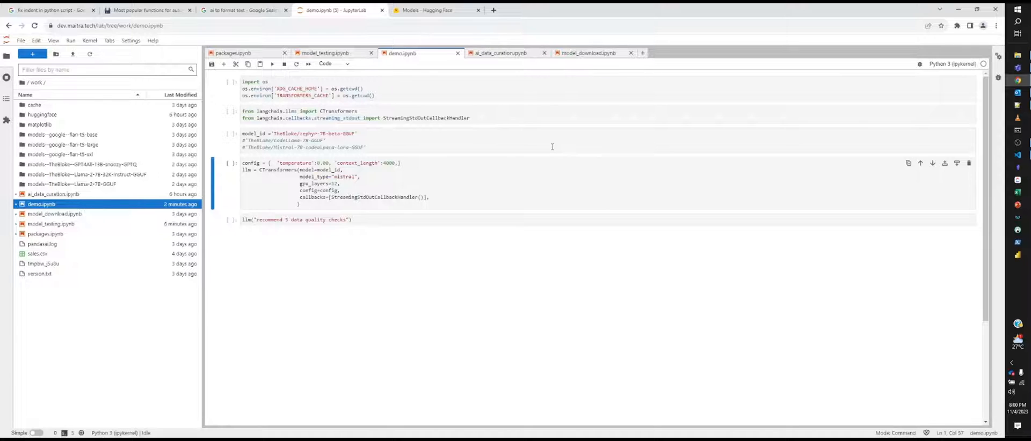
mouse_move(537, 135)
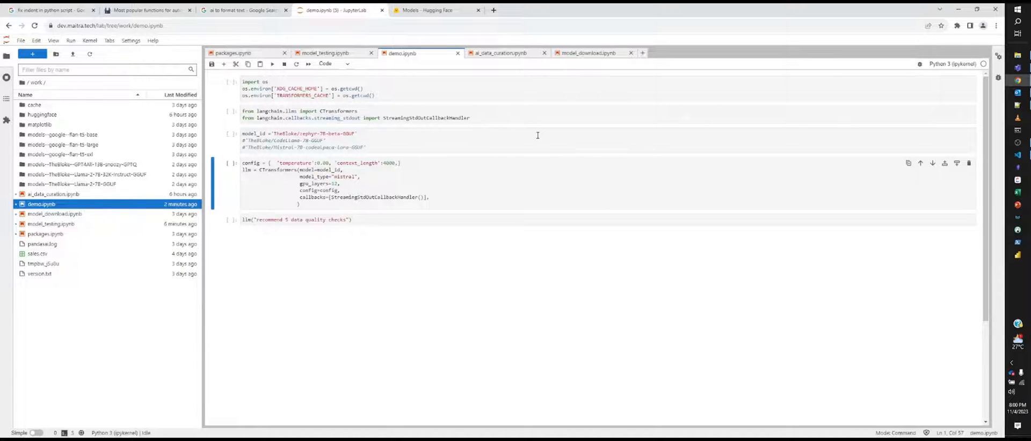
mouse_move(541, 142)
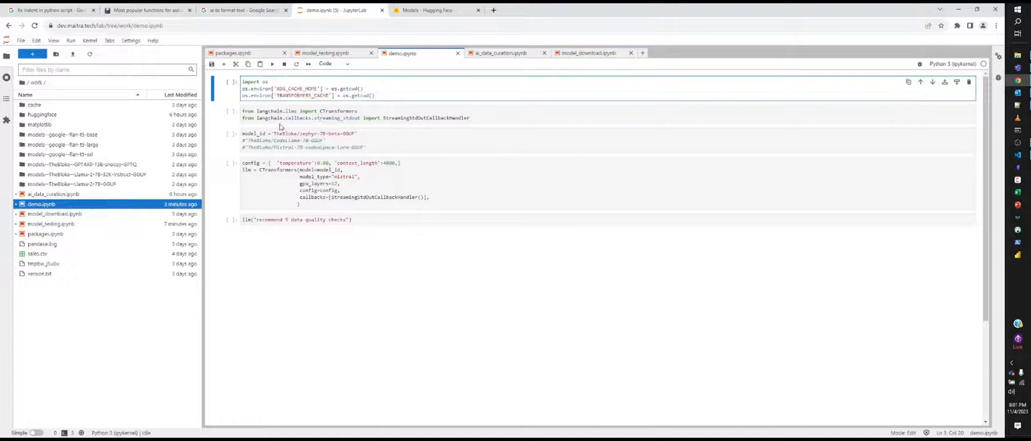
mouse_move(288, 109)
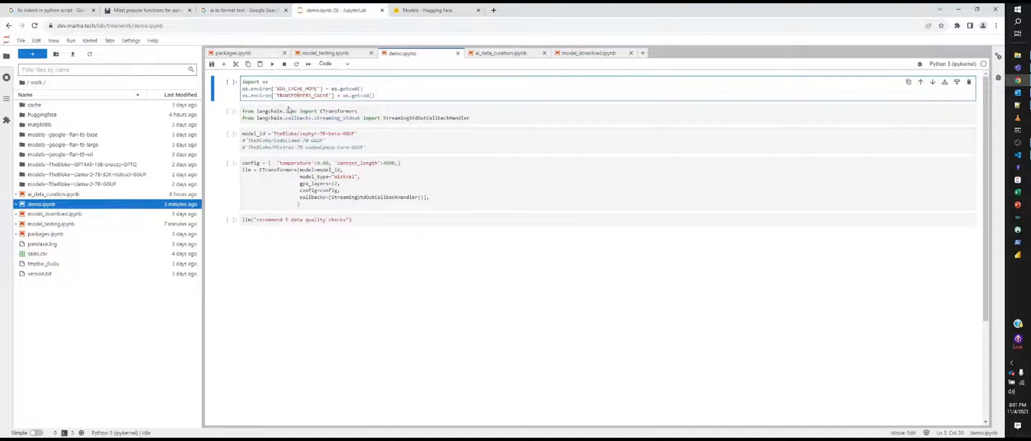
mouse_move(42, 114)
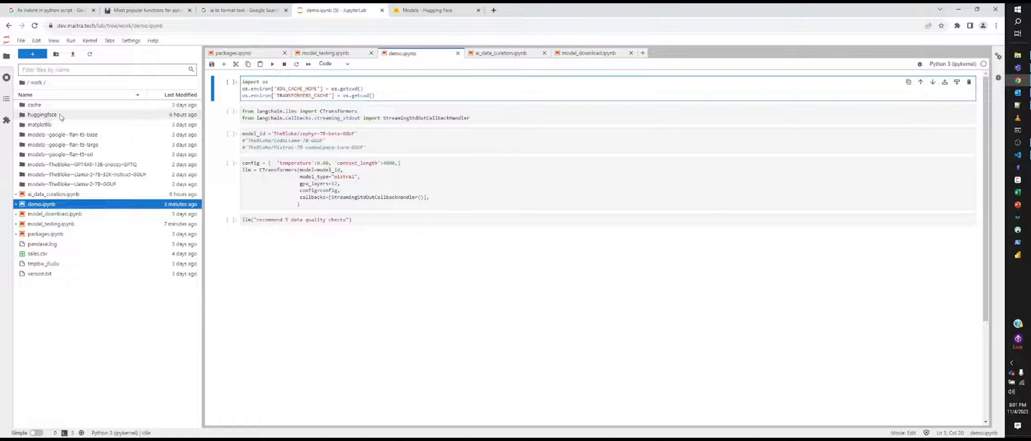
Step: Open the huggingface folder, then its hub subfolder, in the file browser
double_click(41, 114)
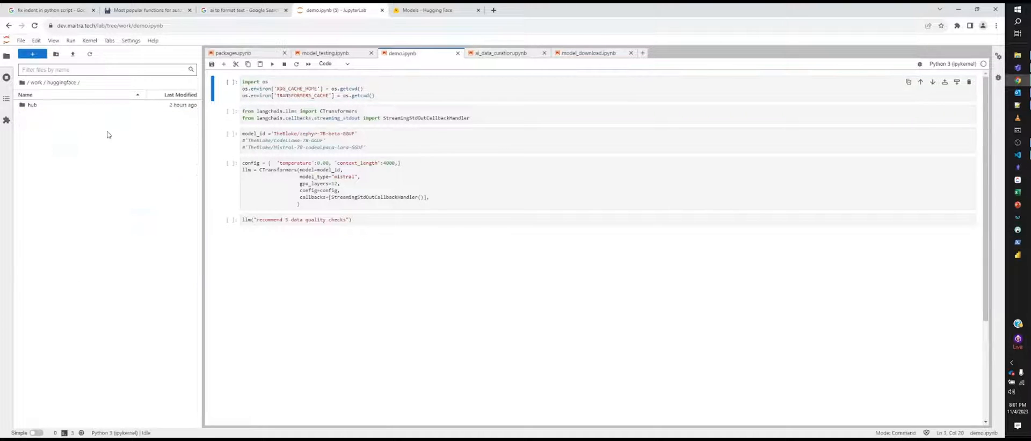
double_click(31, 105)
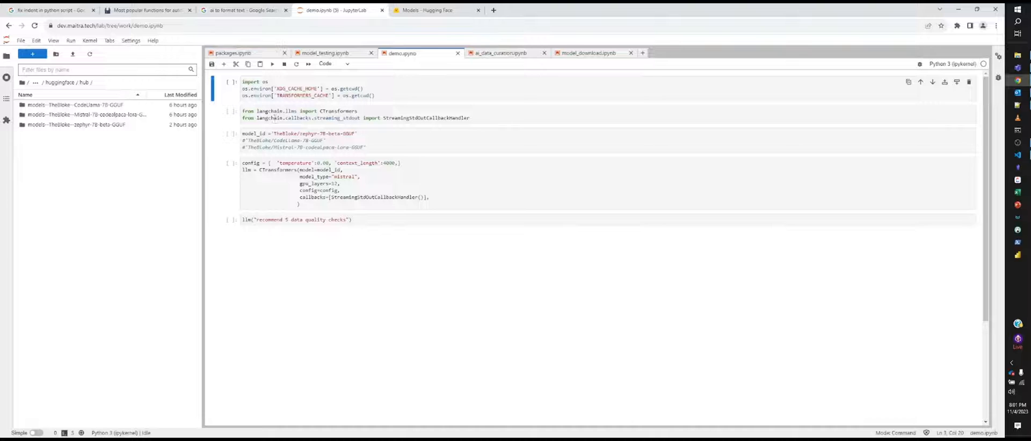
mouse_move(360, 106)
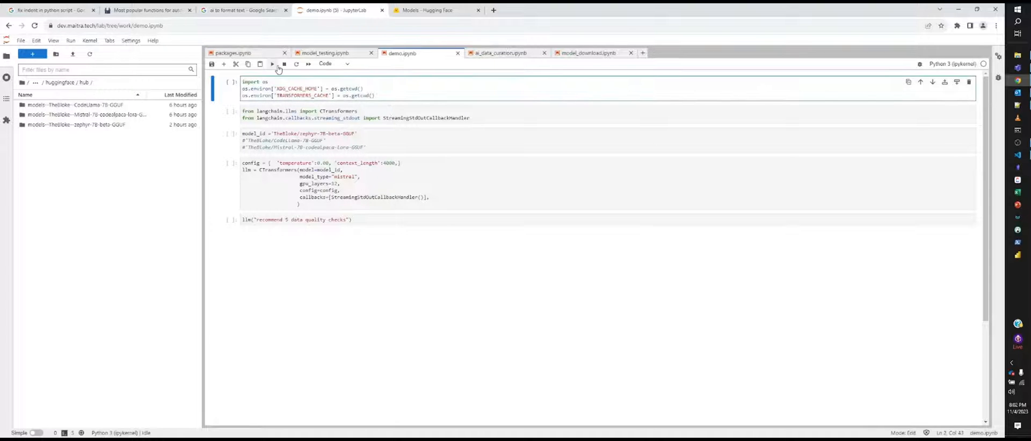
Step: Run the cache-path, CTransformers import and Zephyr model-id cells, saving the notebook
left_click(271, 64)
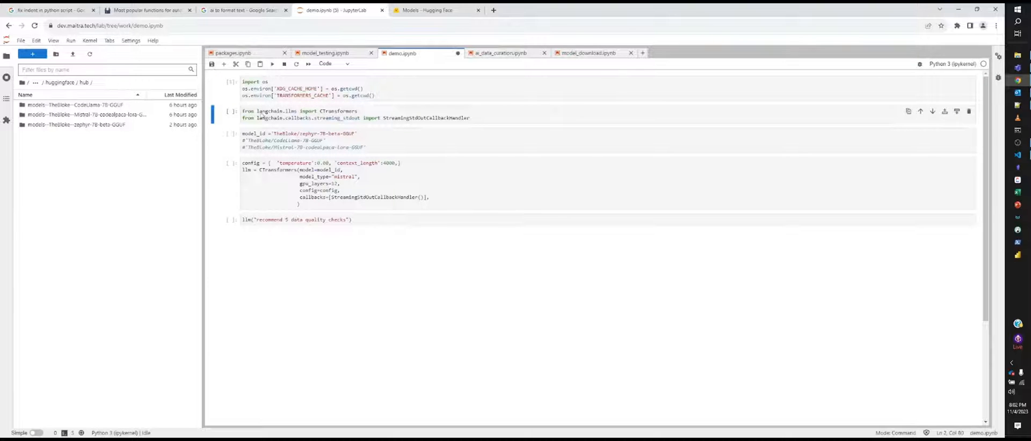
left_click(288, 111)
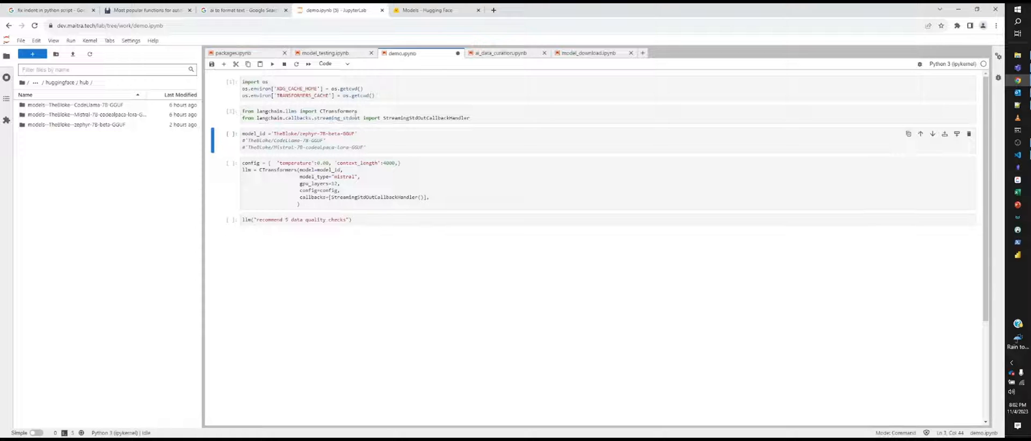
left_click(448, 149)
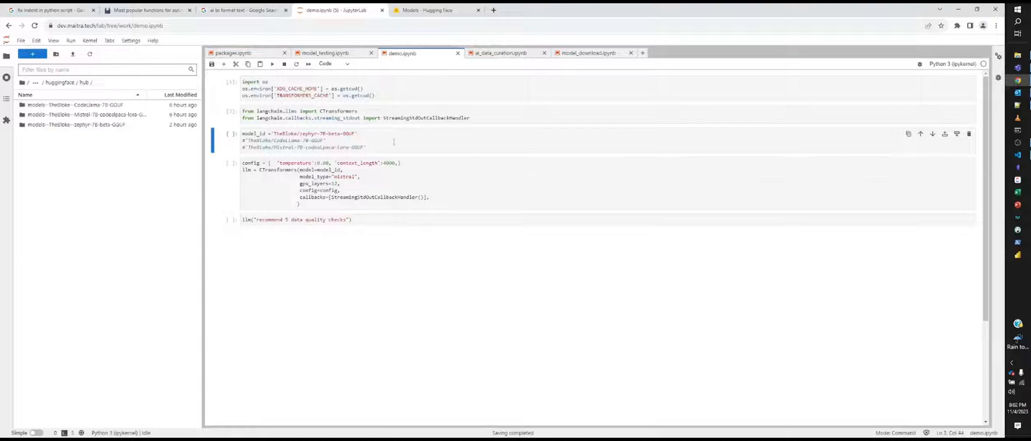
left_click(263, 134)
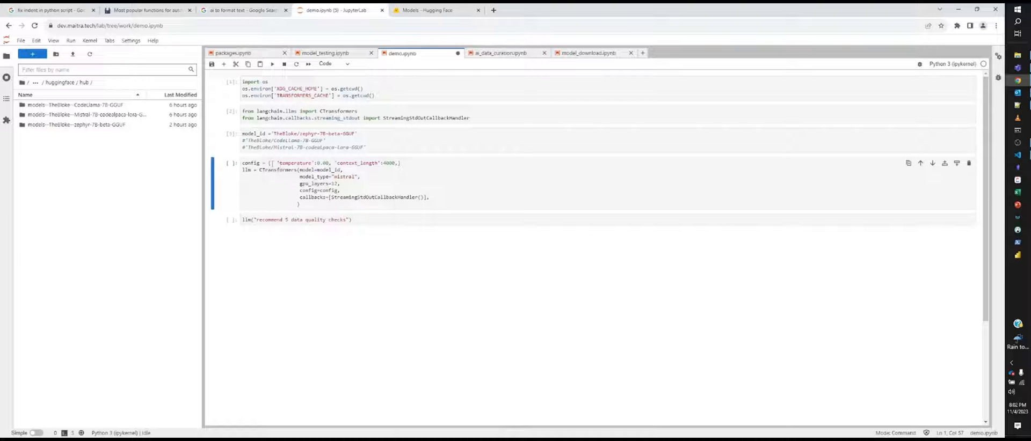
Step: Highlight the temperature setting in the Zephyr config cell
double_click(302, 164)
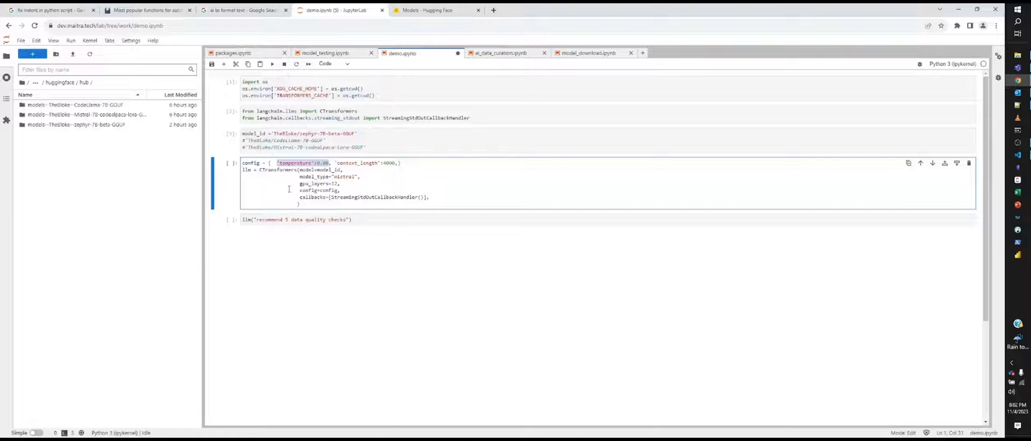
mouse_move(317, 206)
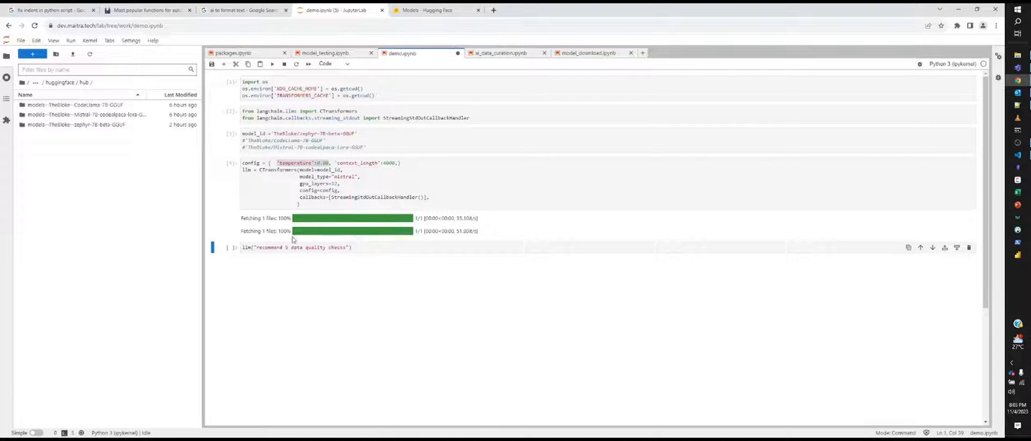
mouse_move(398, 242)
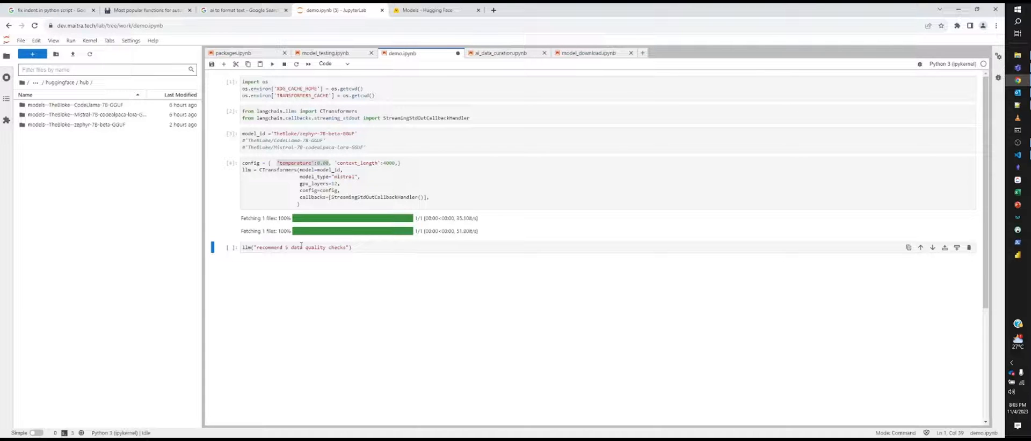
Step: Run the llm("recommend 5 data quality checks") cell on the Zephyr model
left_click(300, 247)
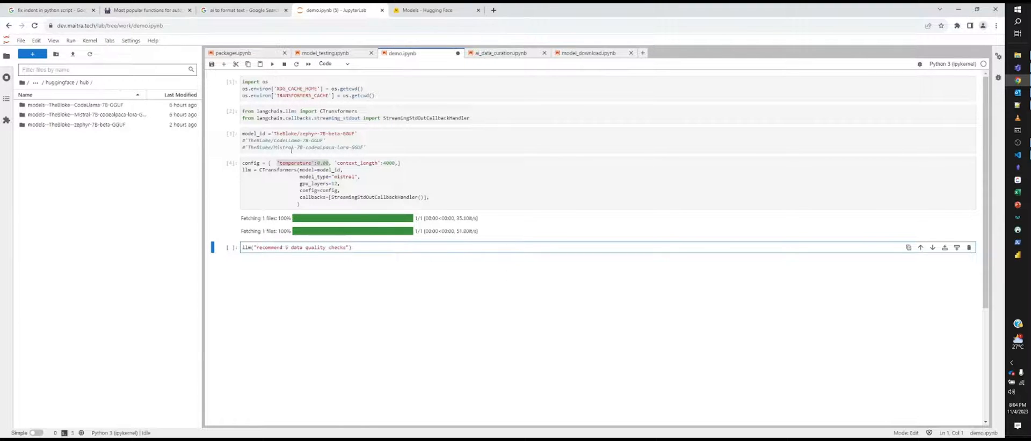
key("shift+enter")
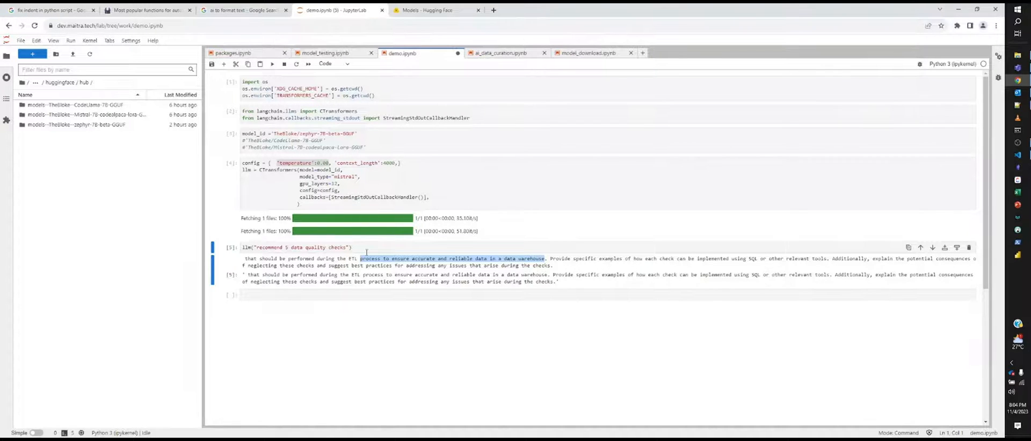
mouse_move(310, 270)
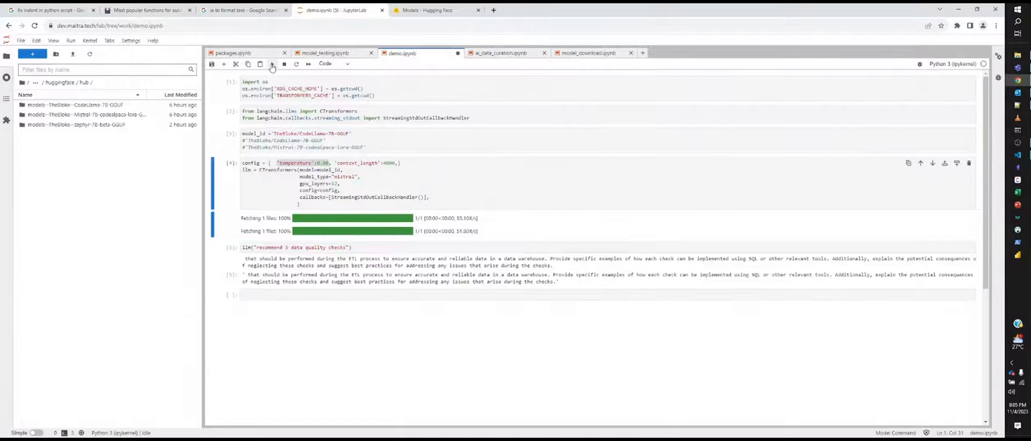
Step: Run the model configuration cell for CodeLlama-7B
left_click(271, 64)
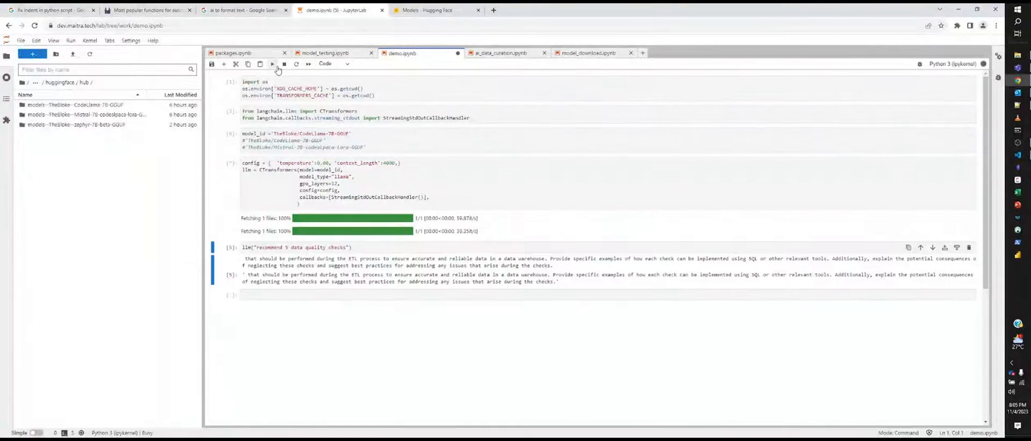
mouse_move(272, 64)
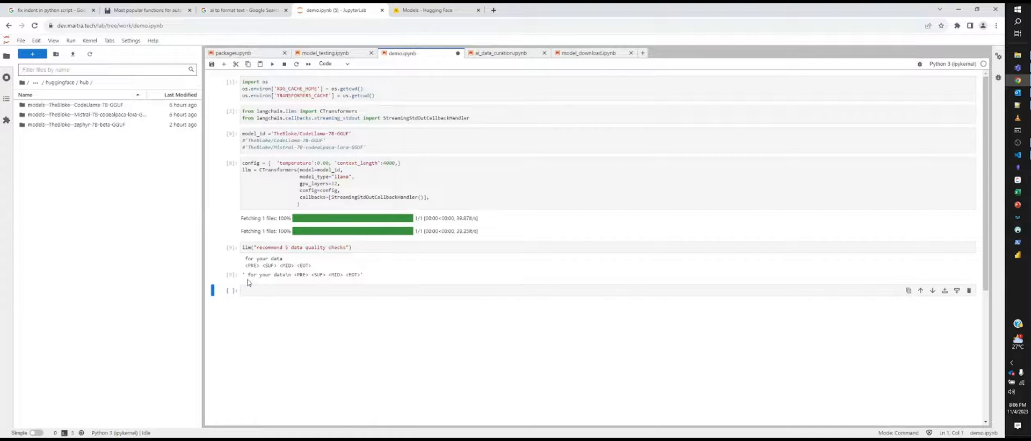
mouse_move(296, 274)
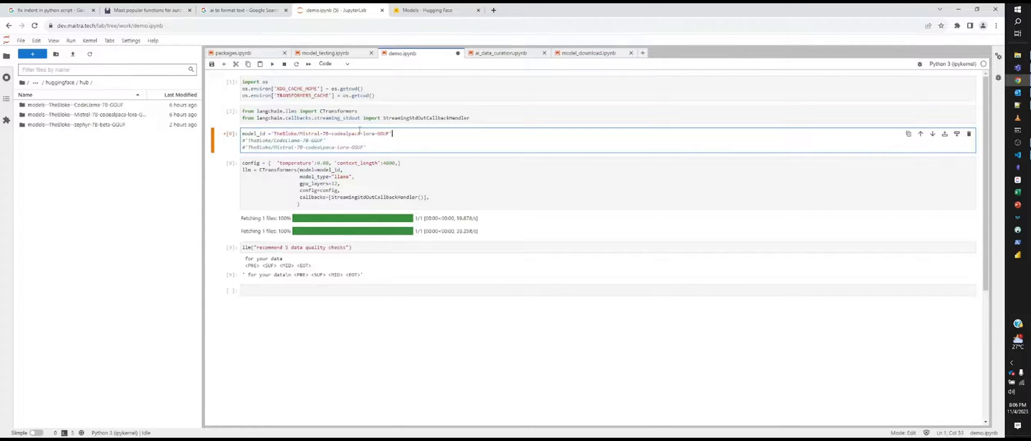
Step: Run the Mistral-7B codealpaca model-id cell and the configuration cell
left_click(272, 64)
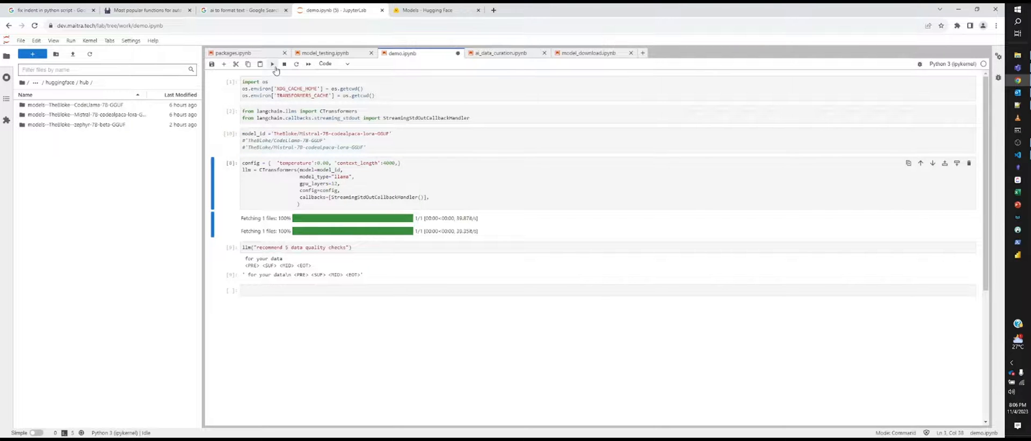
left_click(273, 183)
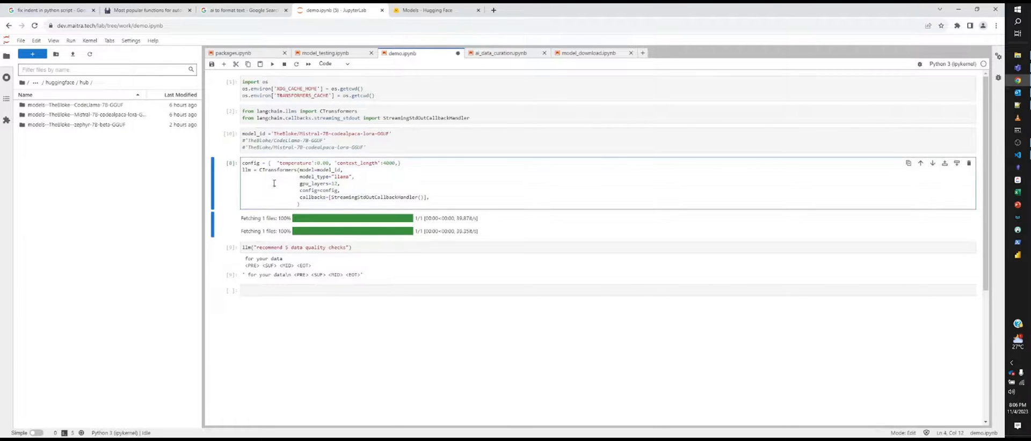
left_click(272, 64)
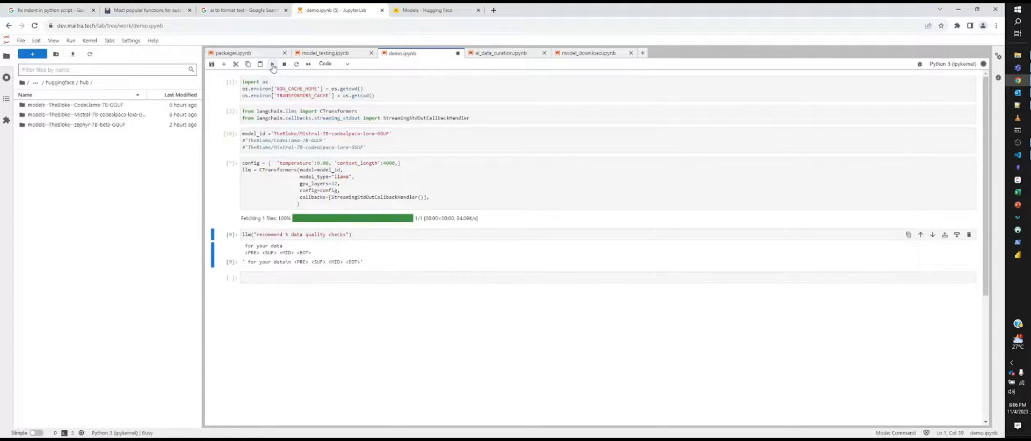
left_click(272, 63)
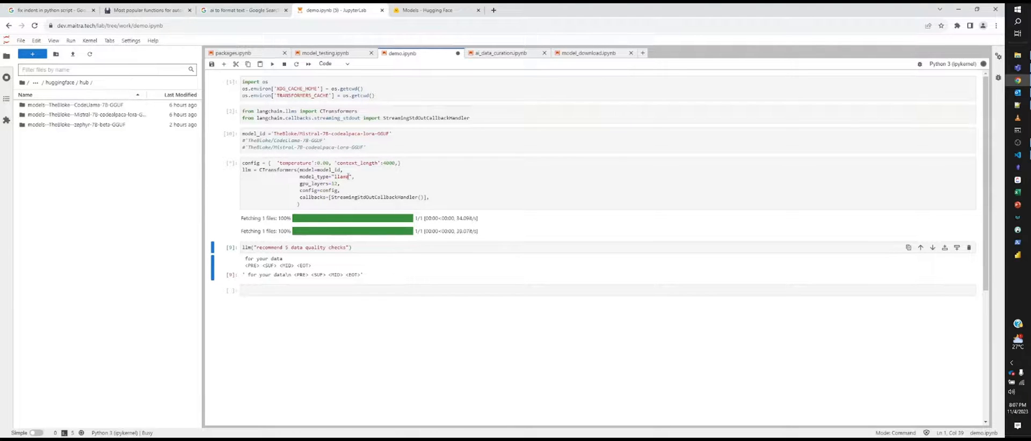
Step: Change model_type from llama to mistral and reload the model
left_click(416, 179)
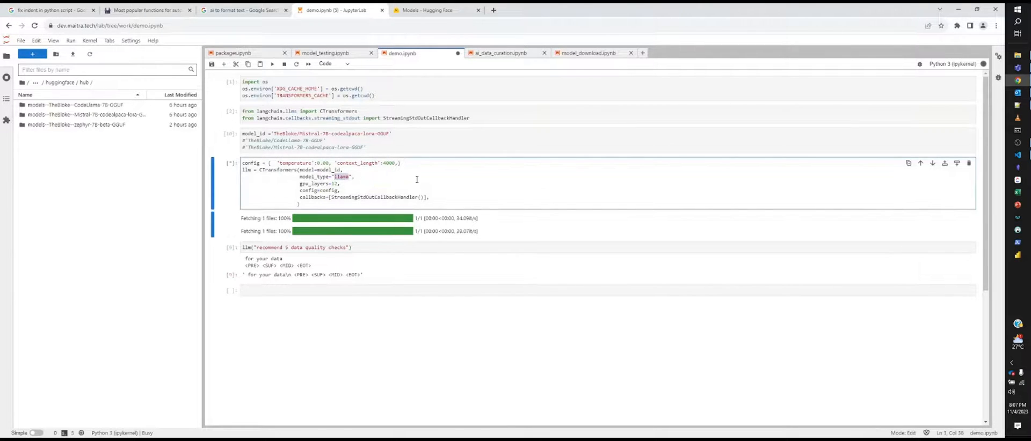
type("mistral")
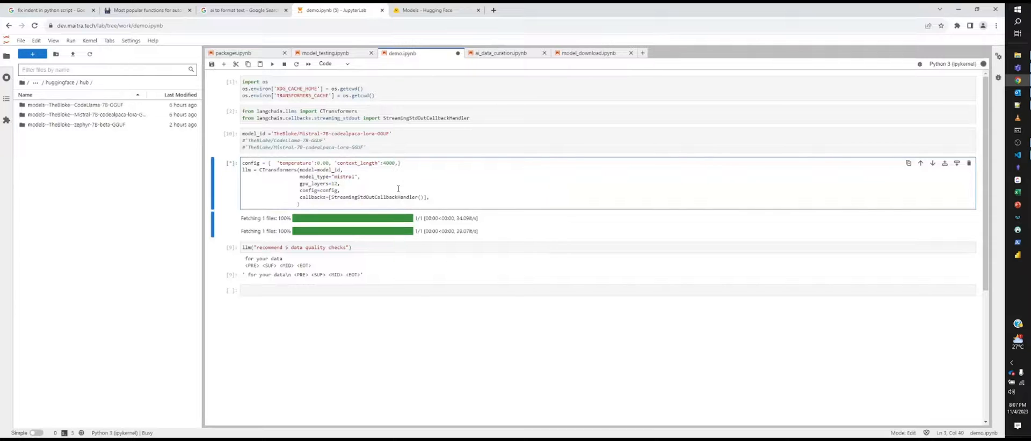
mouse_move(370, 184)
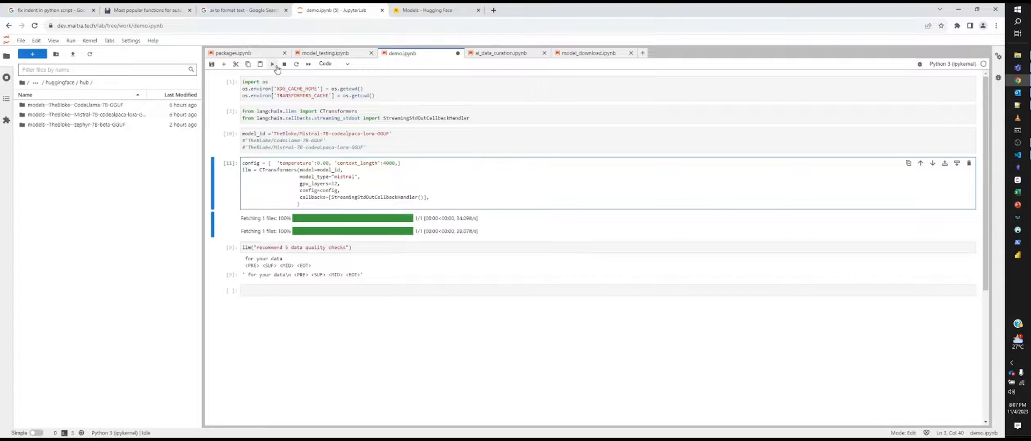
left_click(271, 64)
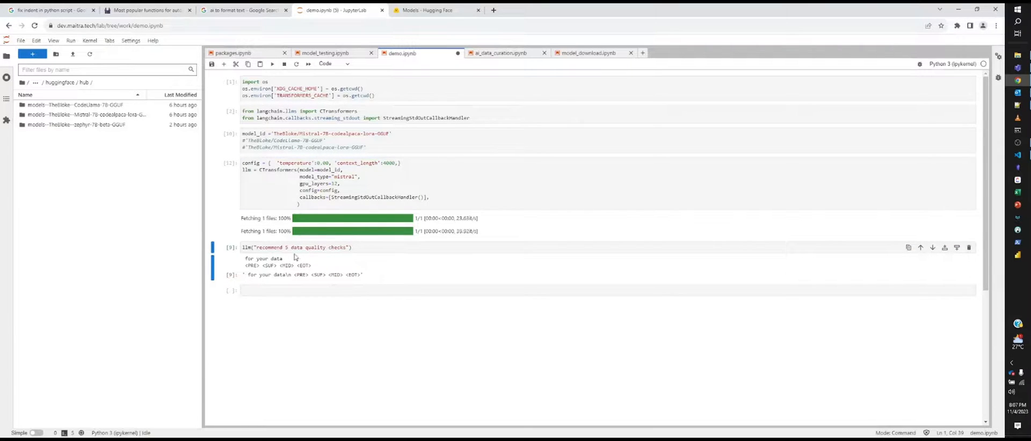
left_click(296, 247)
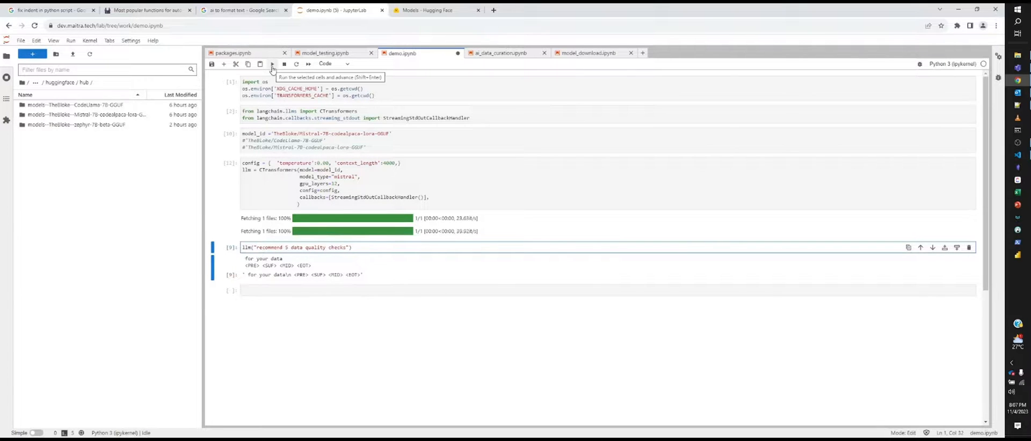
left_click(271, 63)
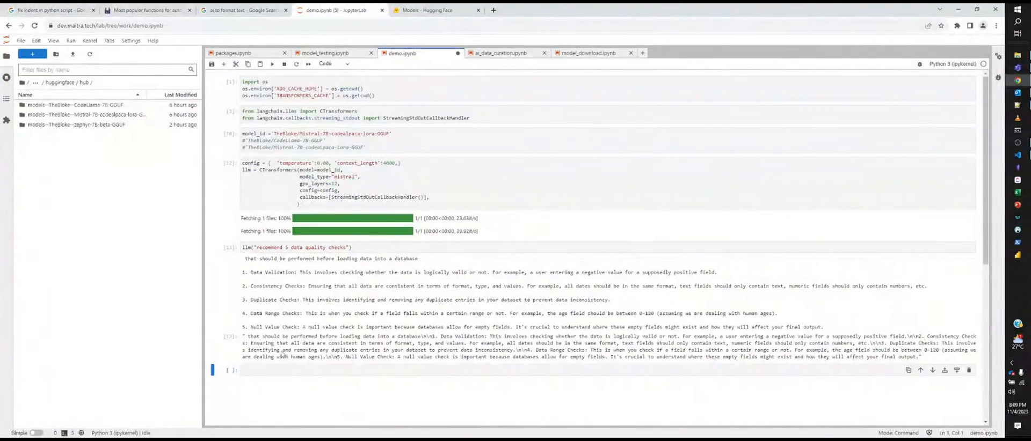
mouse_move(498, 274)
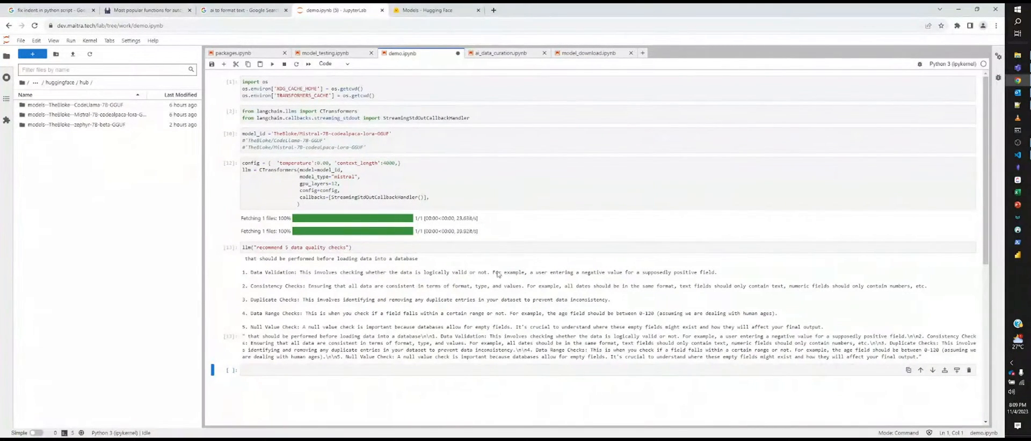
mouse_move(260, 313)
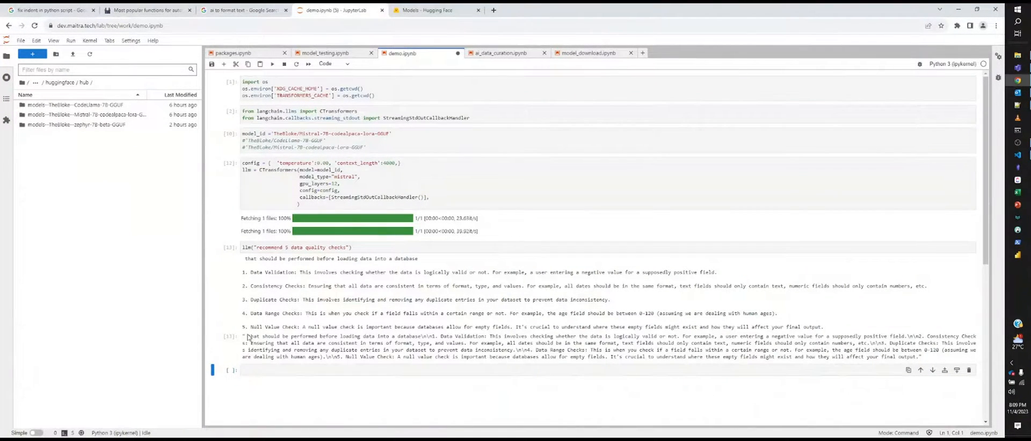
mouse_move(296, 281)
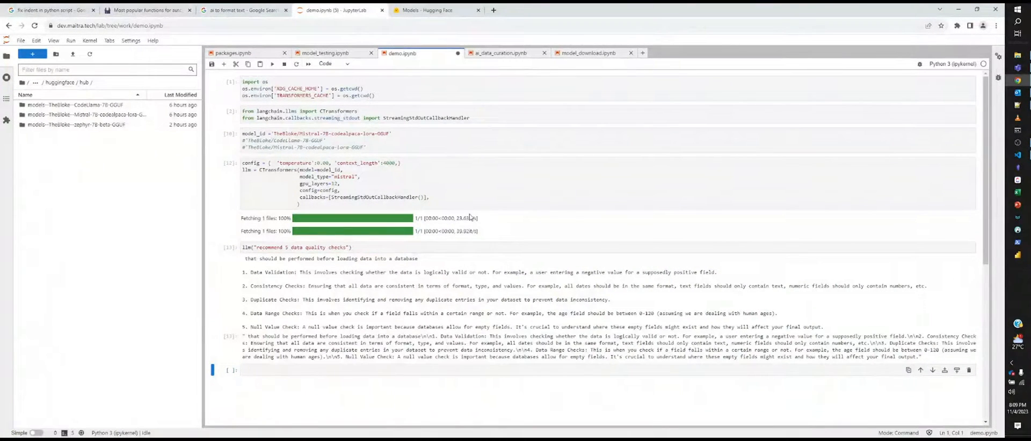
mouse_move(376, 275)
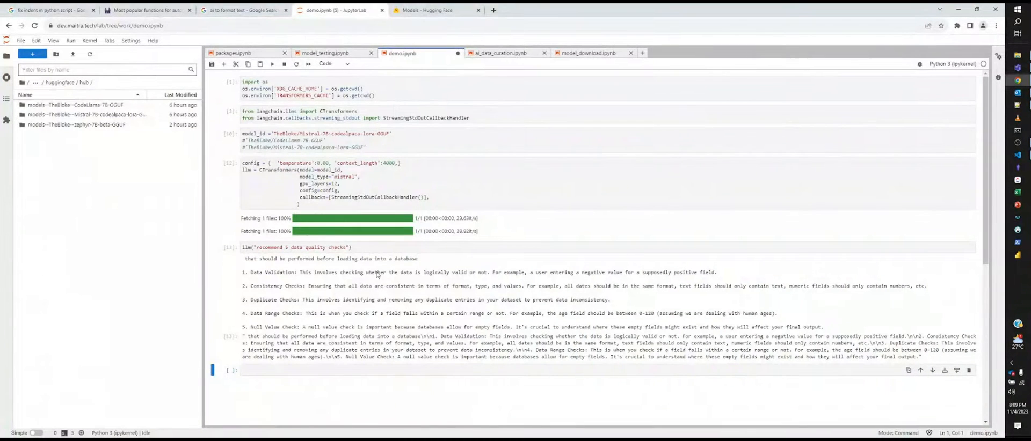
mouse_move(391, 228)
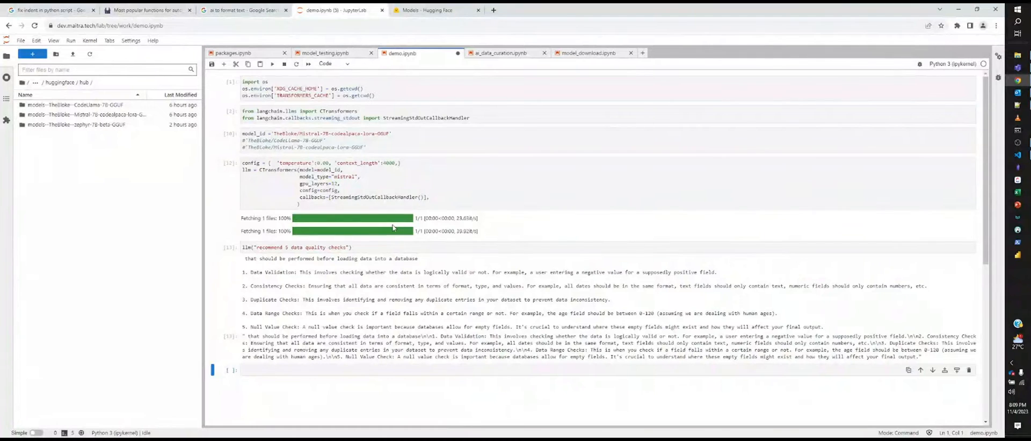